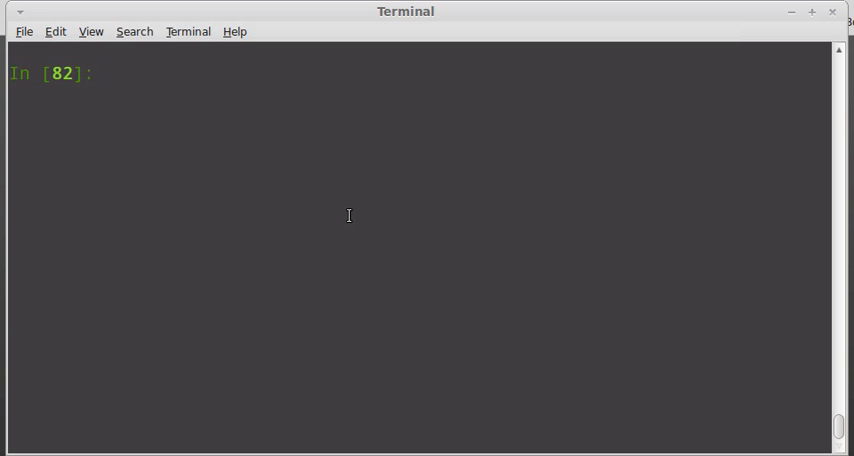
# Step: Enter ls to print the folder's Python scripts and subfolders
pyautogui.press('Return')
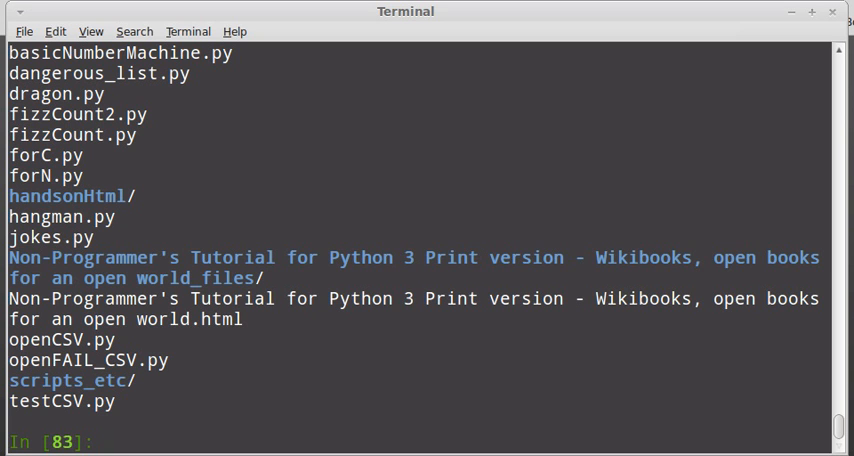
# Step: Run hangman.py, guess letters t and a until losing on 'frog', then answer n to replay
pyautogui.write('run')
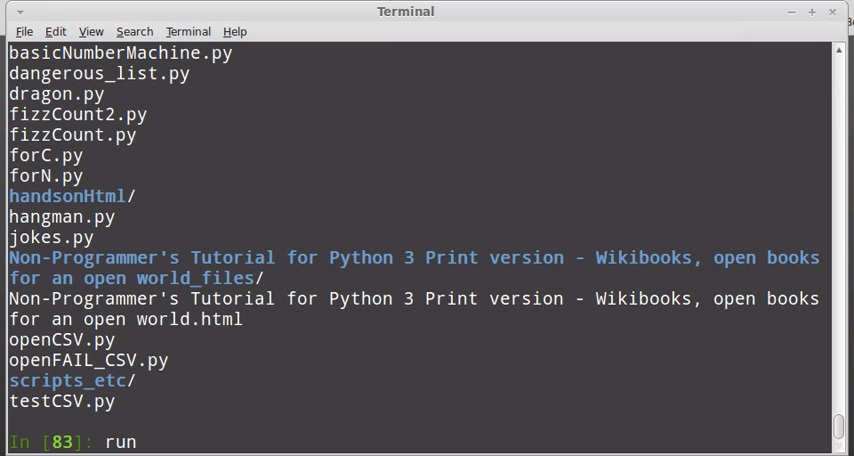
pyautogui.write('han')
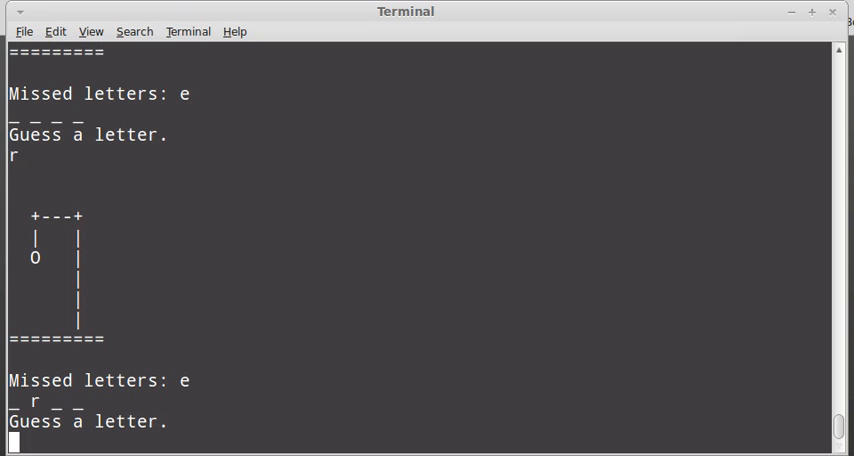
pyautogui.write('t')
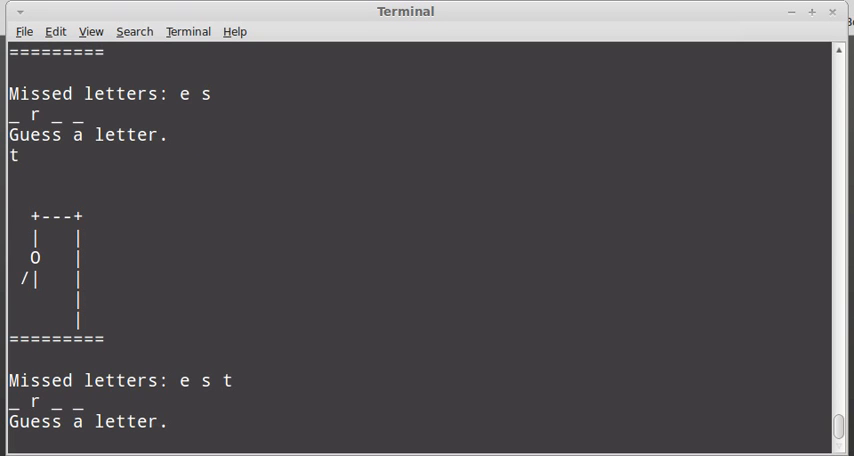
pyautogui.write('a')
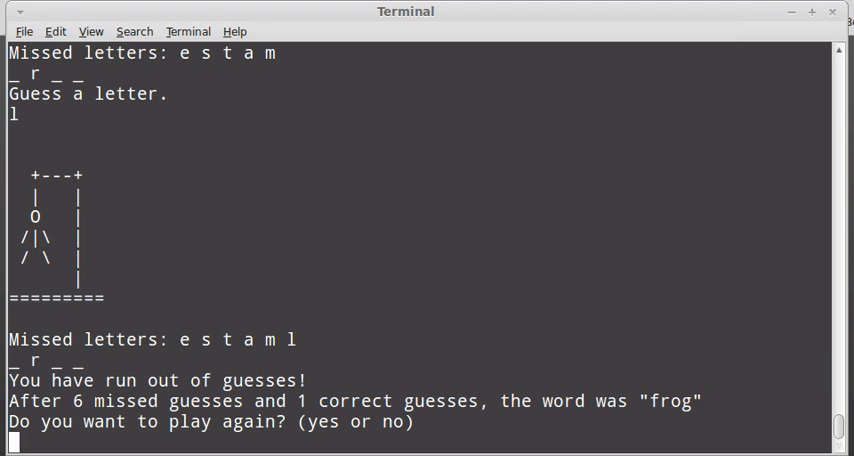
pyautogui.write('n')
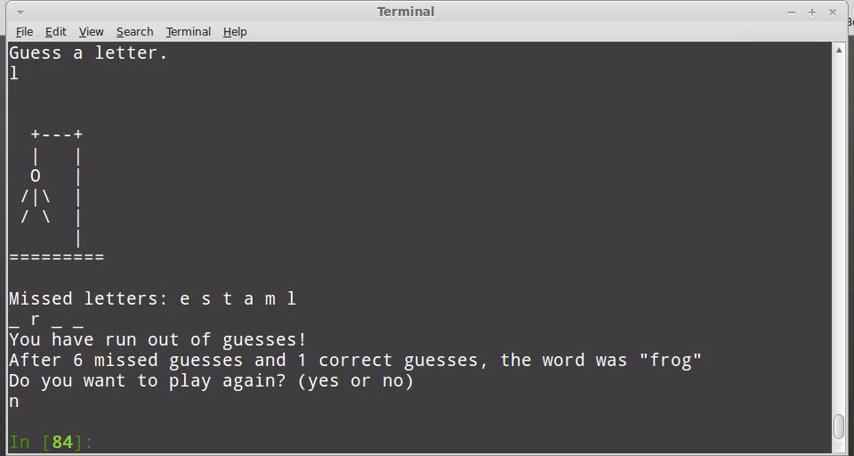
# Step: Tab-complete after 'run', then after 'run f' to list the four f-scripts
pyautogui.write('run')
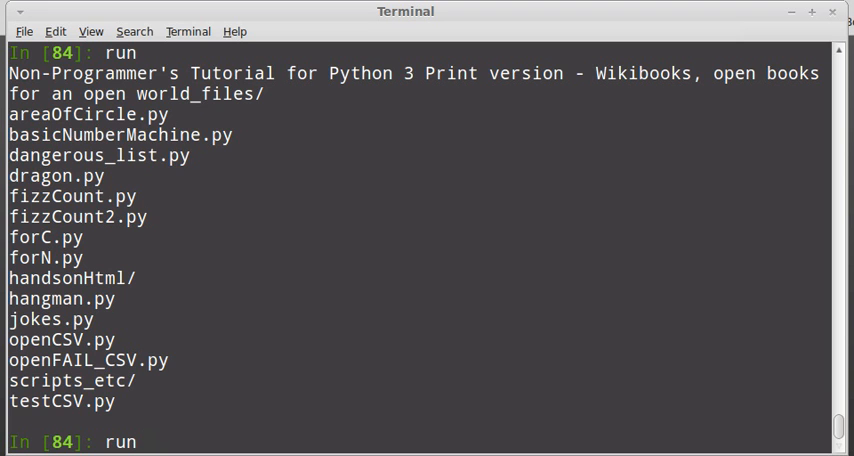
pyautogui.write('f')
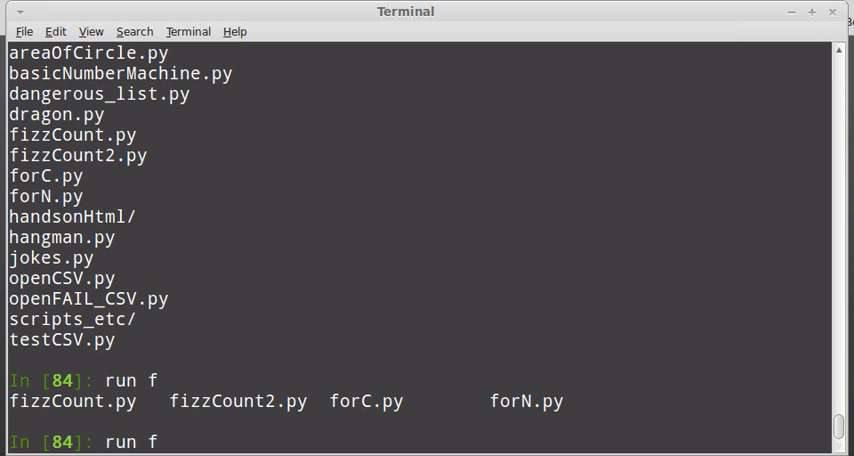